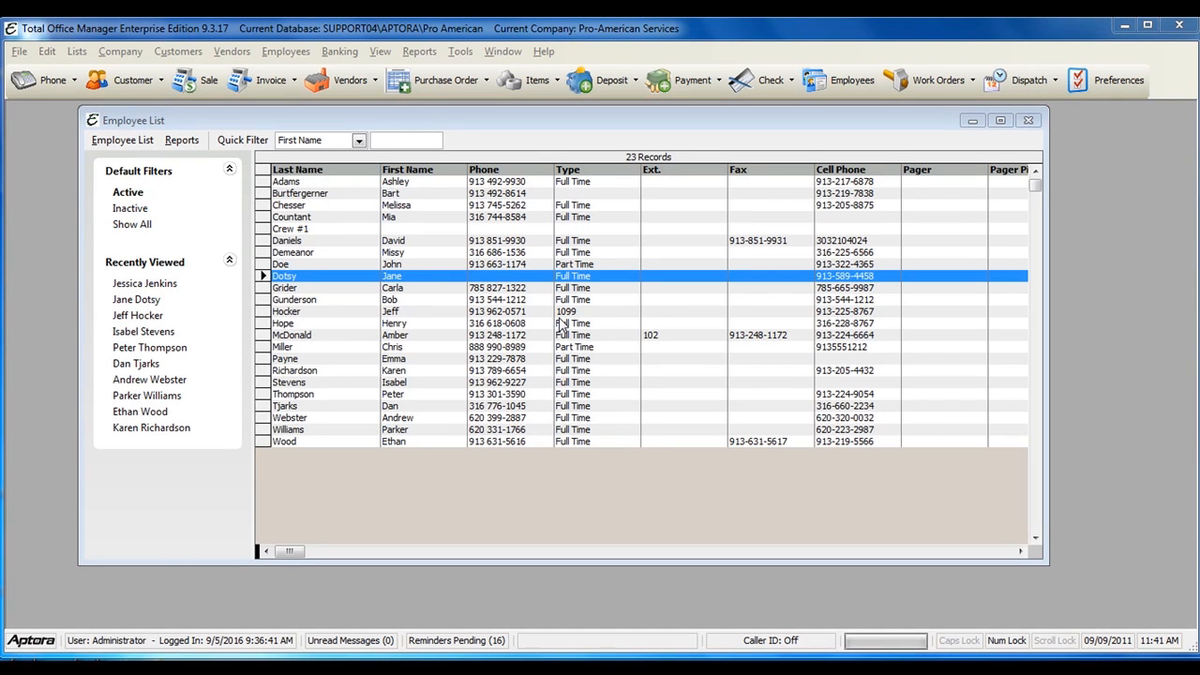
{"action": "mouse_move", "coordinate": [534, 315]}
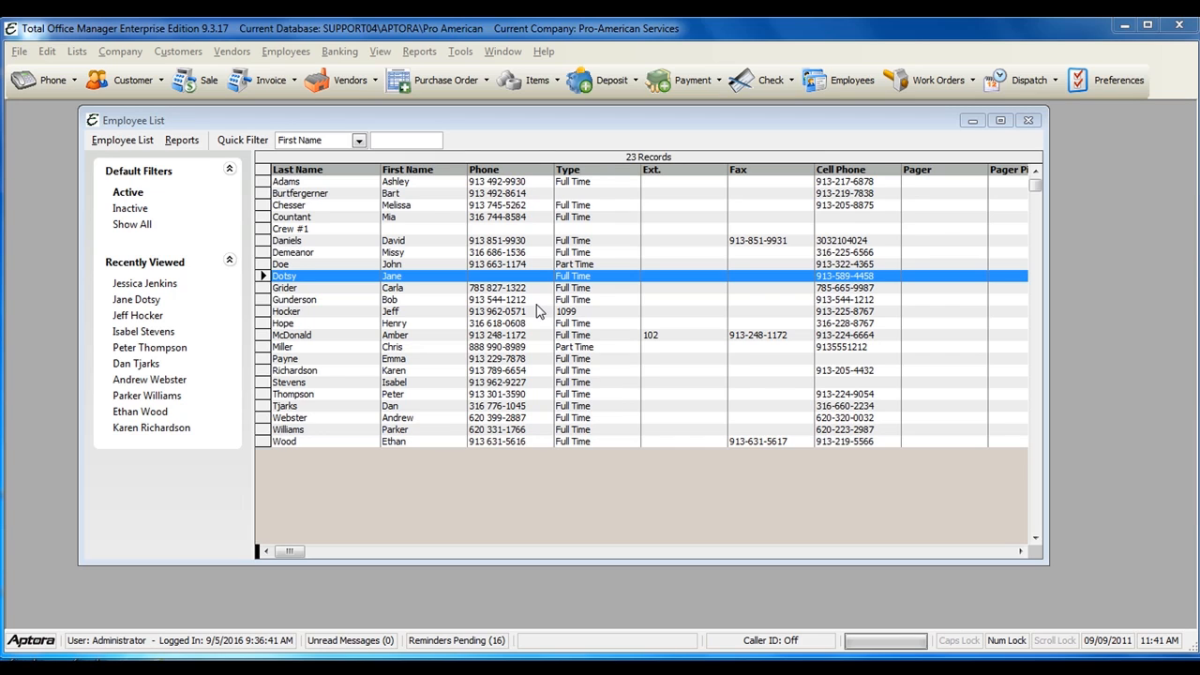
{"action": "mouse_move", "coordinate": [469, 308]}
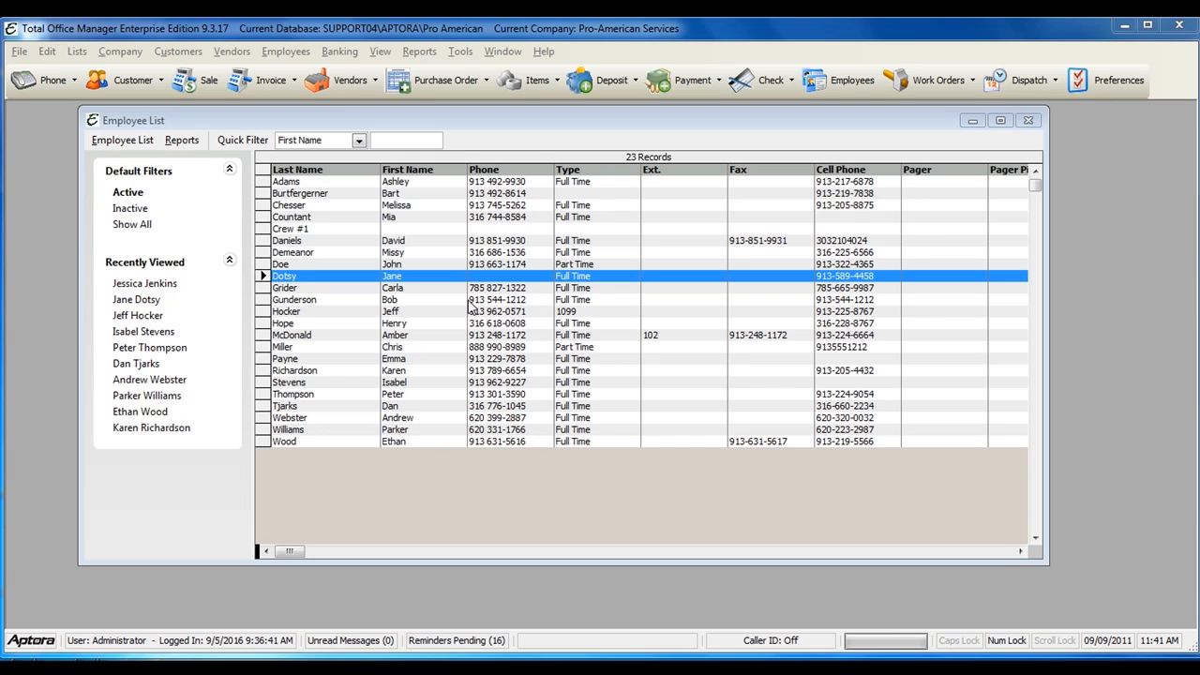
{"action": "left_click", "coordinate": [285, 50]}
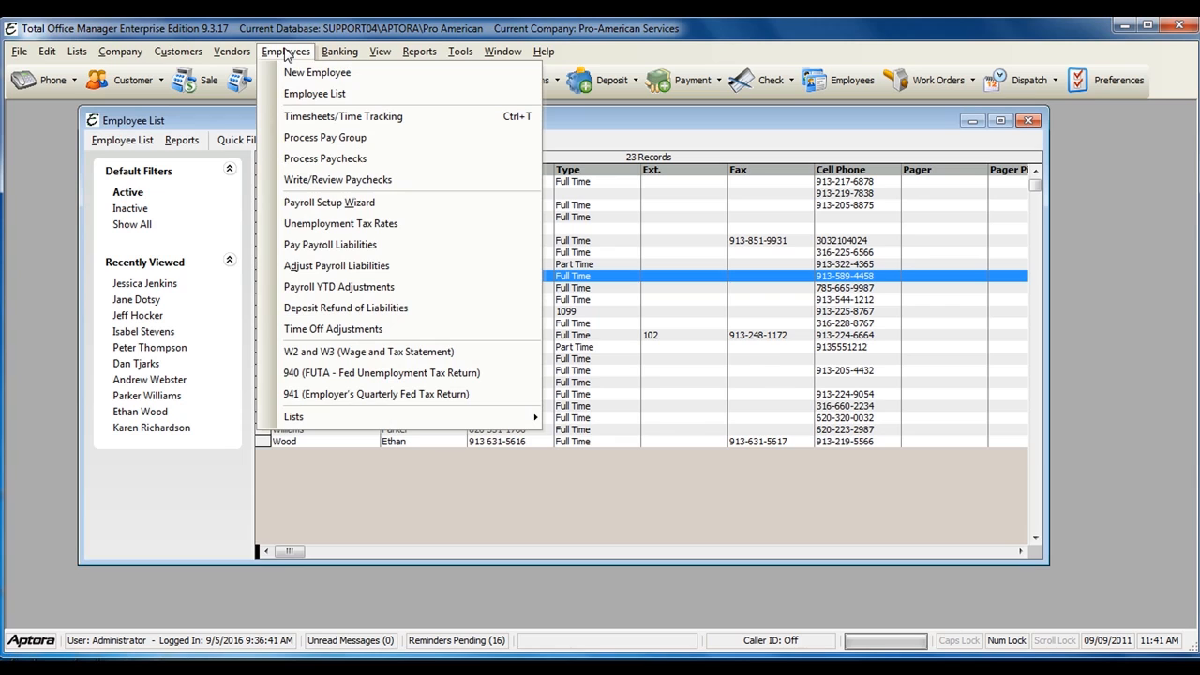
{"action": "mouse_move", "coordinate": [322, 94]}
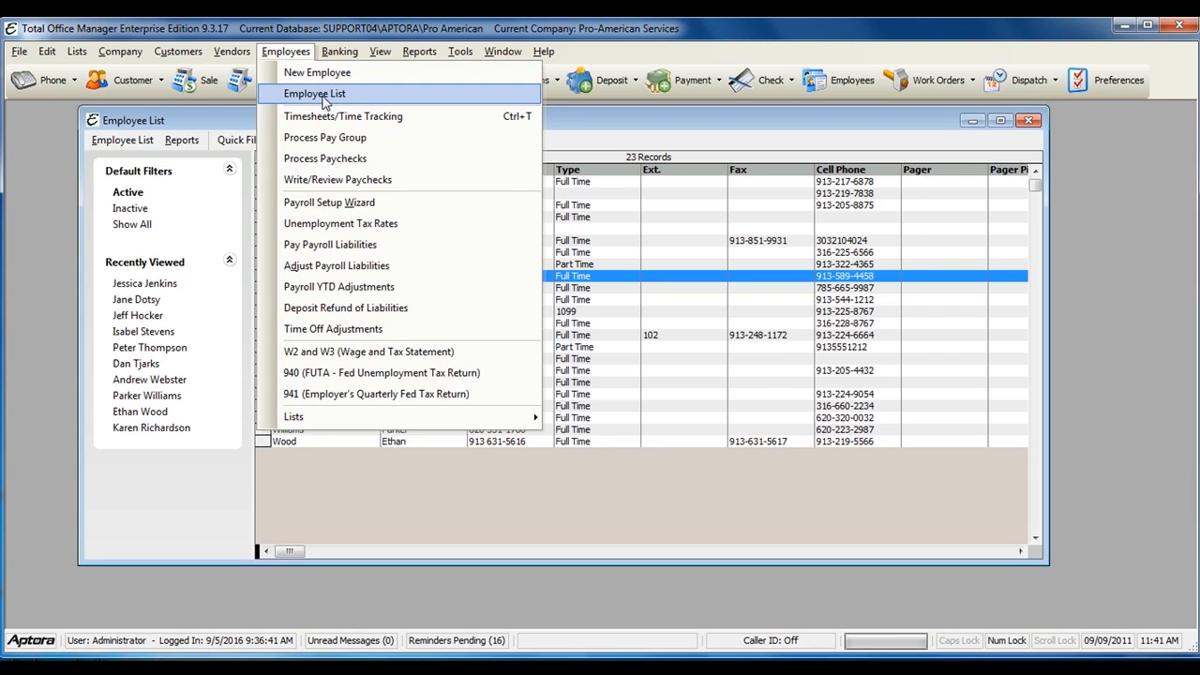
{"action": "left_click", "coordinate": [315, 94]}
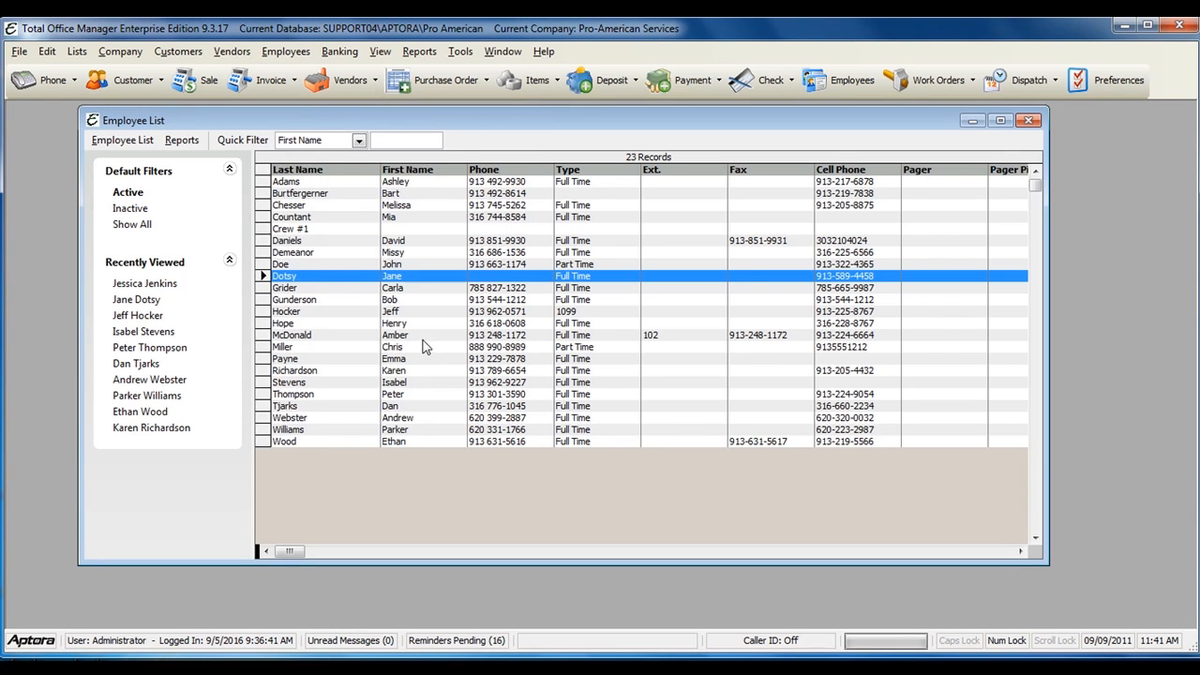
{"action": "double_click", "coordinate": [375, 276]}
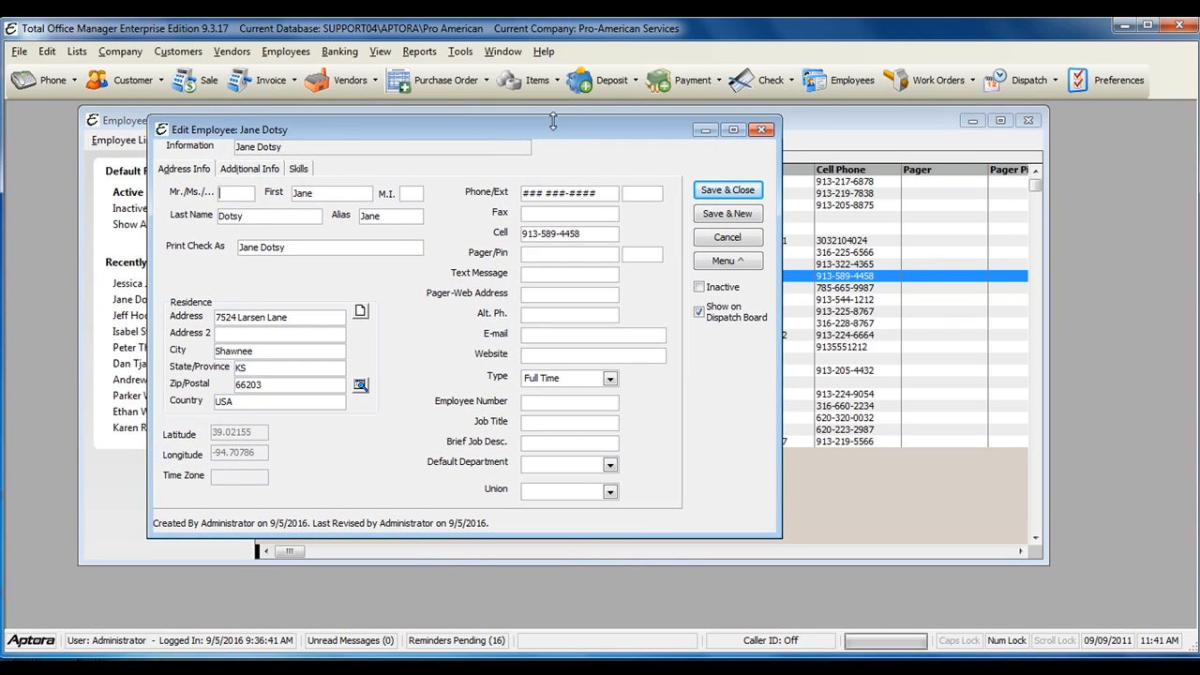
{"action": "left_click", "coordinate": [727, 260]}
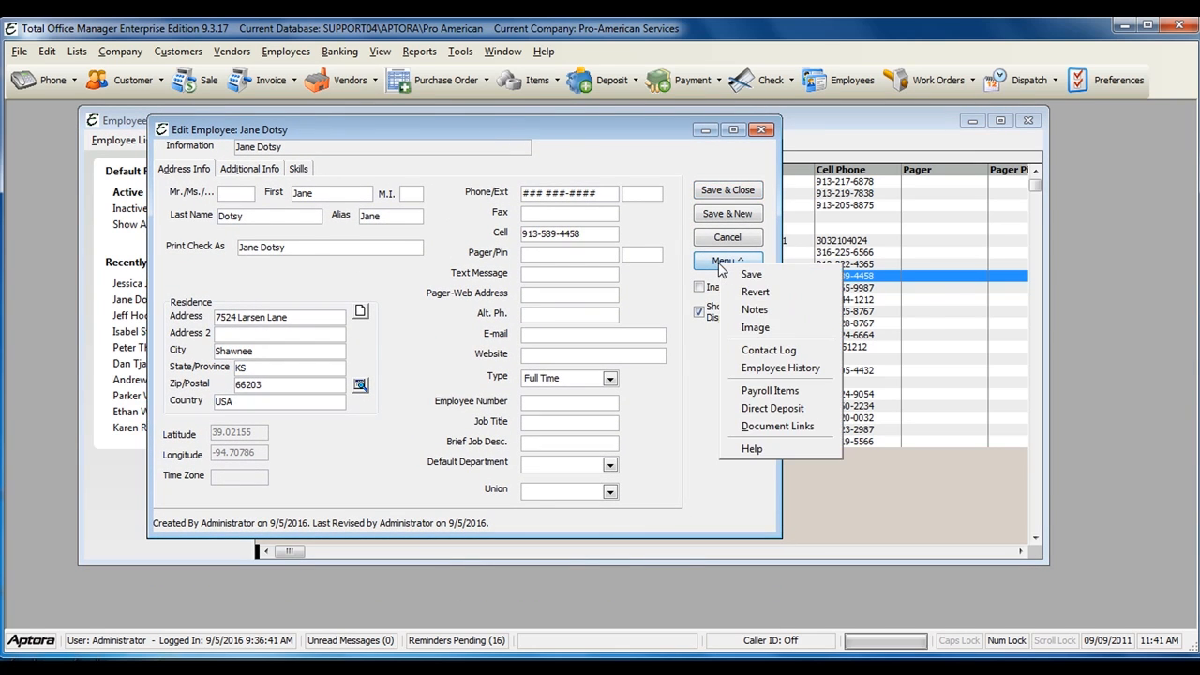
{"action": "mouse_move", "coordinate": [773, 409]}
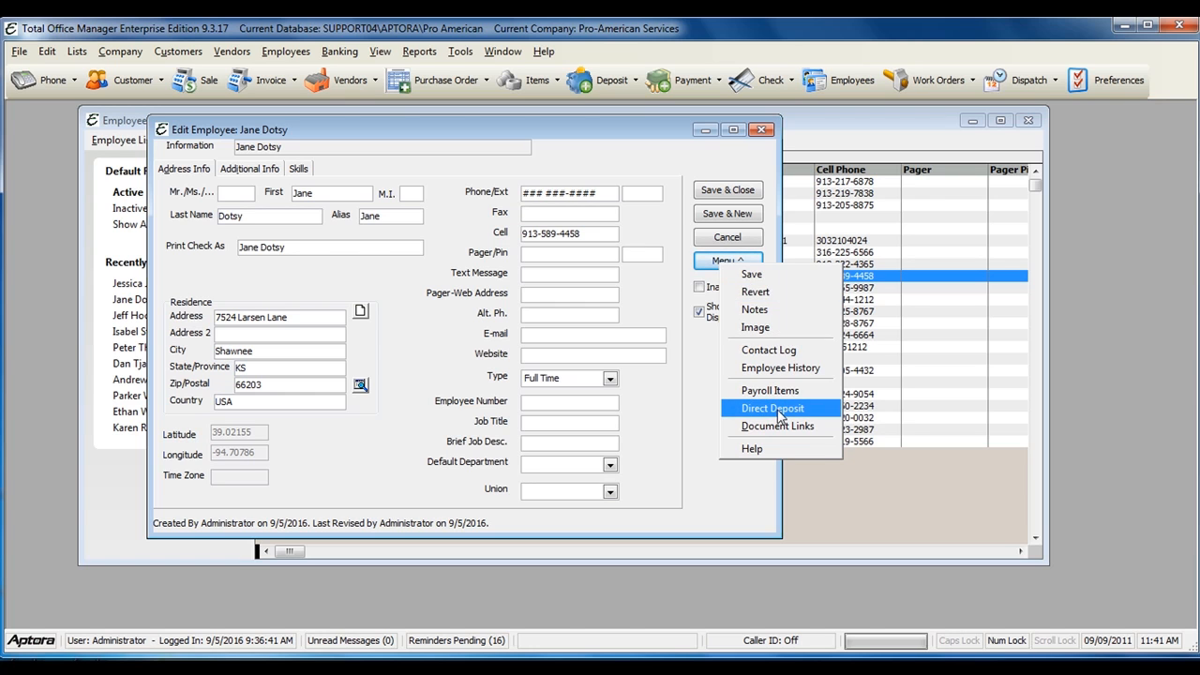
In Direct Deposit Setup, tick Desires Direct Deposit and start the primary account number, bank address and city
{"action": "left_click", "coordinate": [773, 409]}
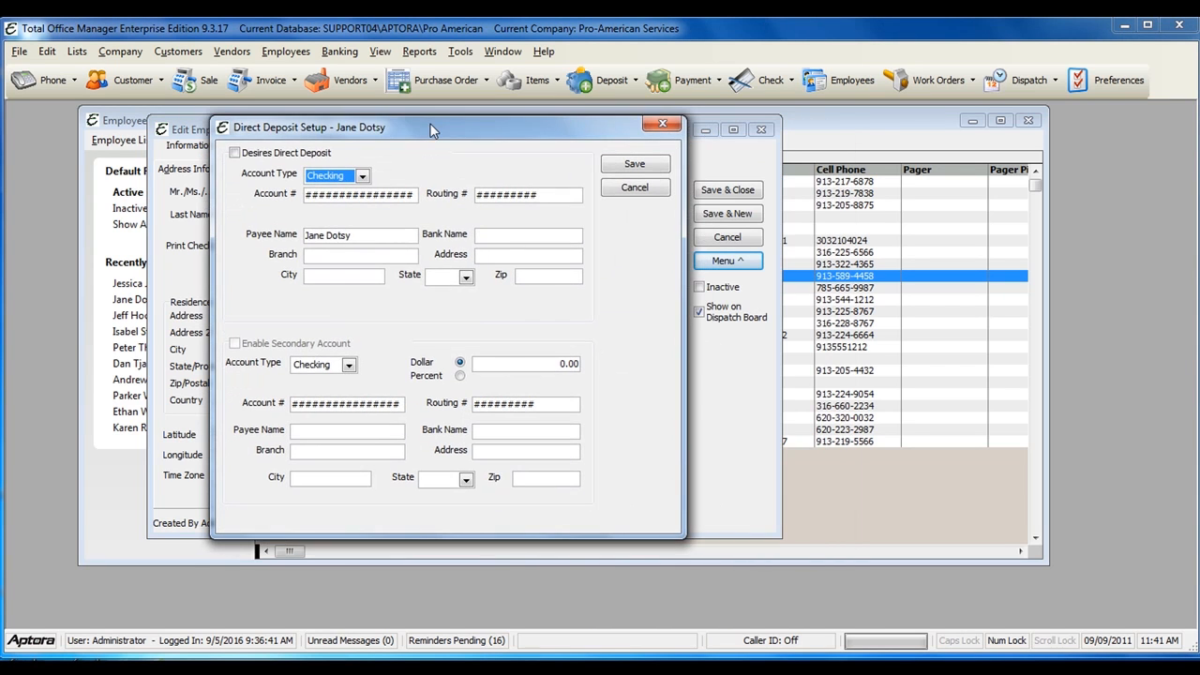
{"action": "mouse_move", "coordinate": [298, 217]}
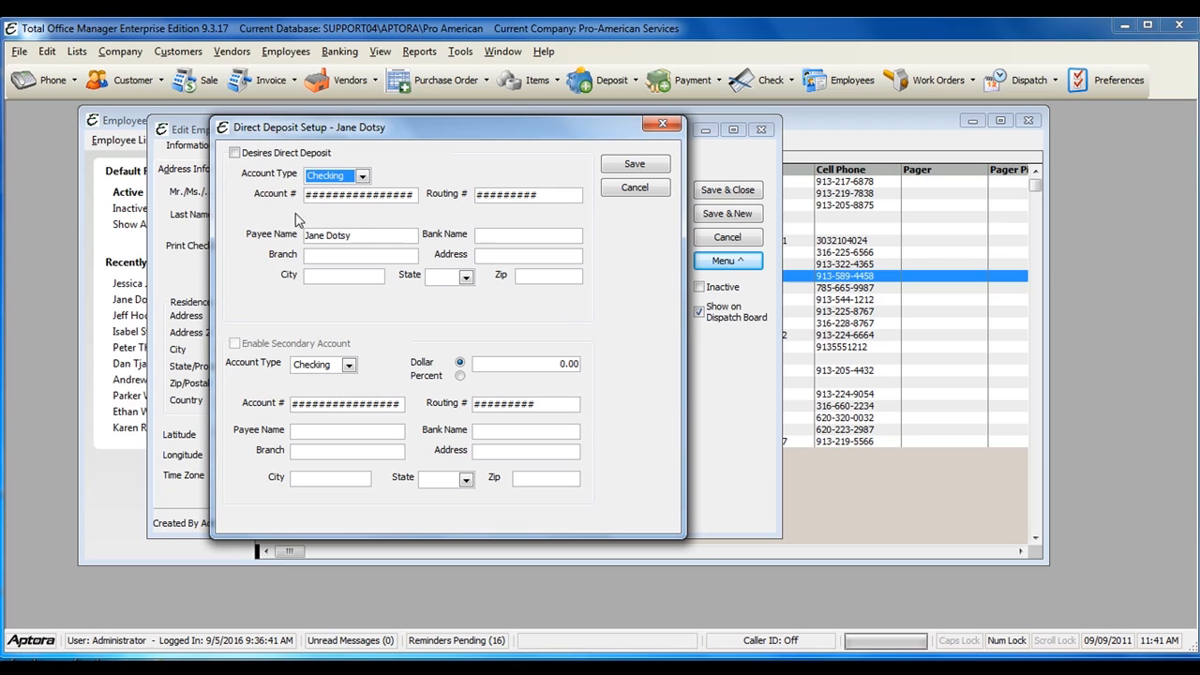
{"action": "left_click", "coordinate": [234, 152]}
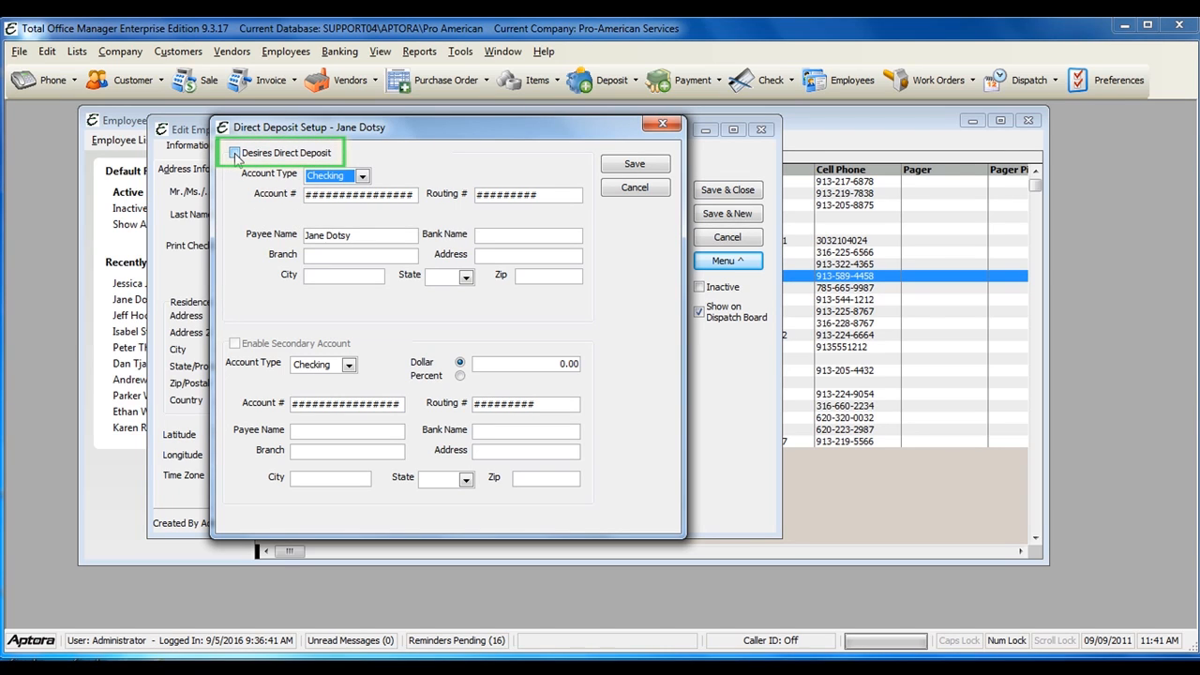
{"action": "left_click", "coordinate": [234, 154]}
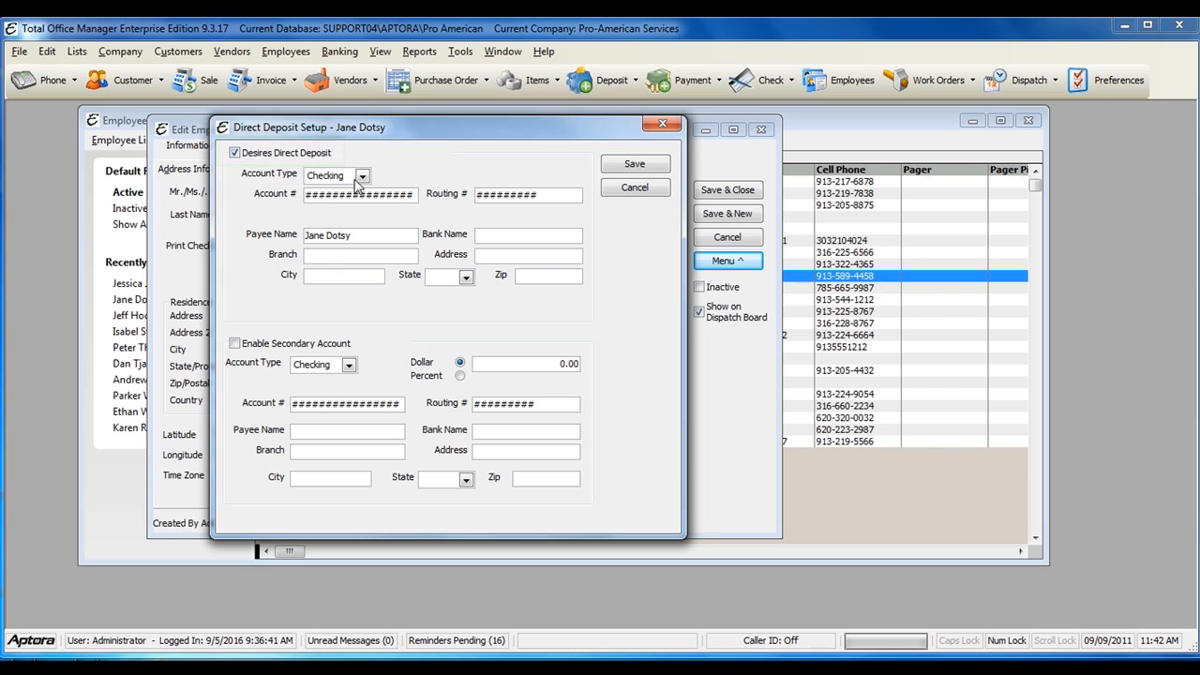
{"action": "left_click", "coordinate": [333, 177]}
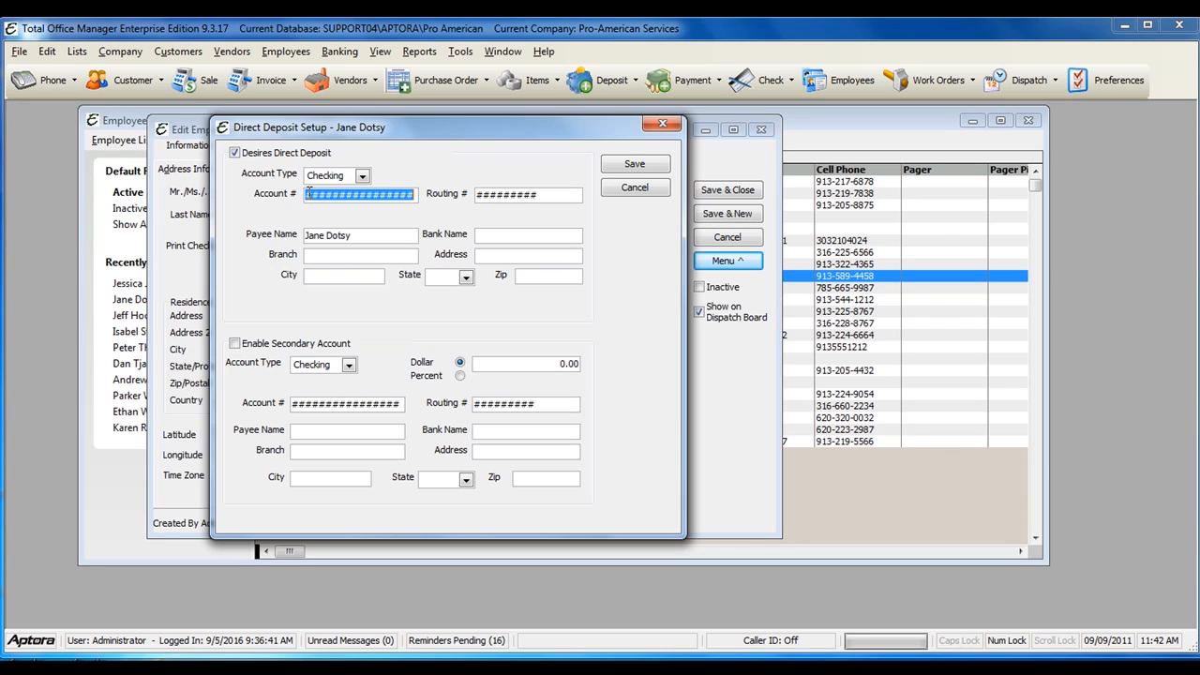
{"action": "left_click", "coordinate": [529, 193]}
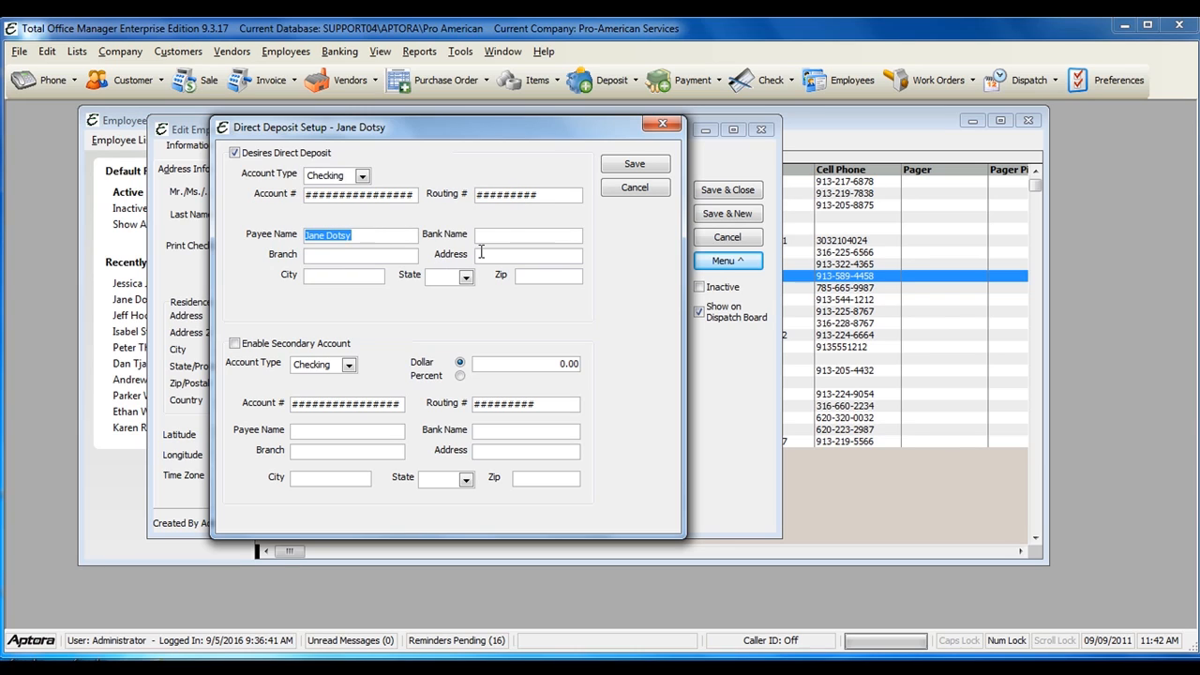
{"action": "left_click", "coordinate": [529, 234]}
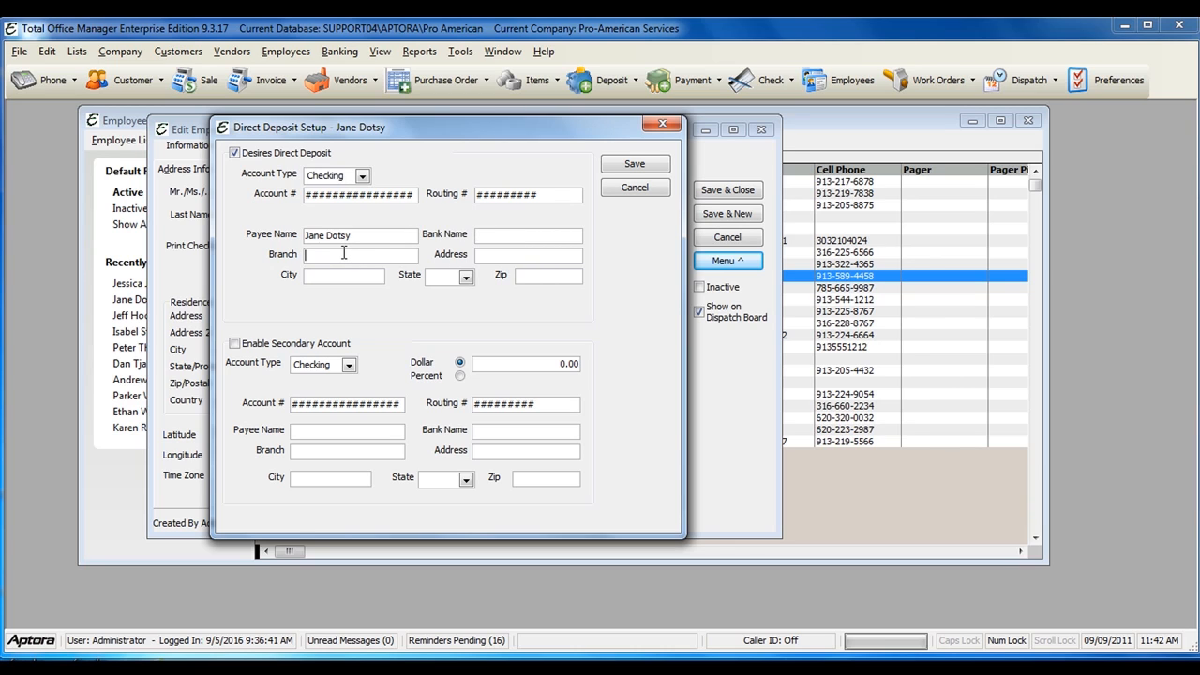
{"action": "mouse_move", "coordinate": [453, 251]}
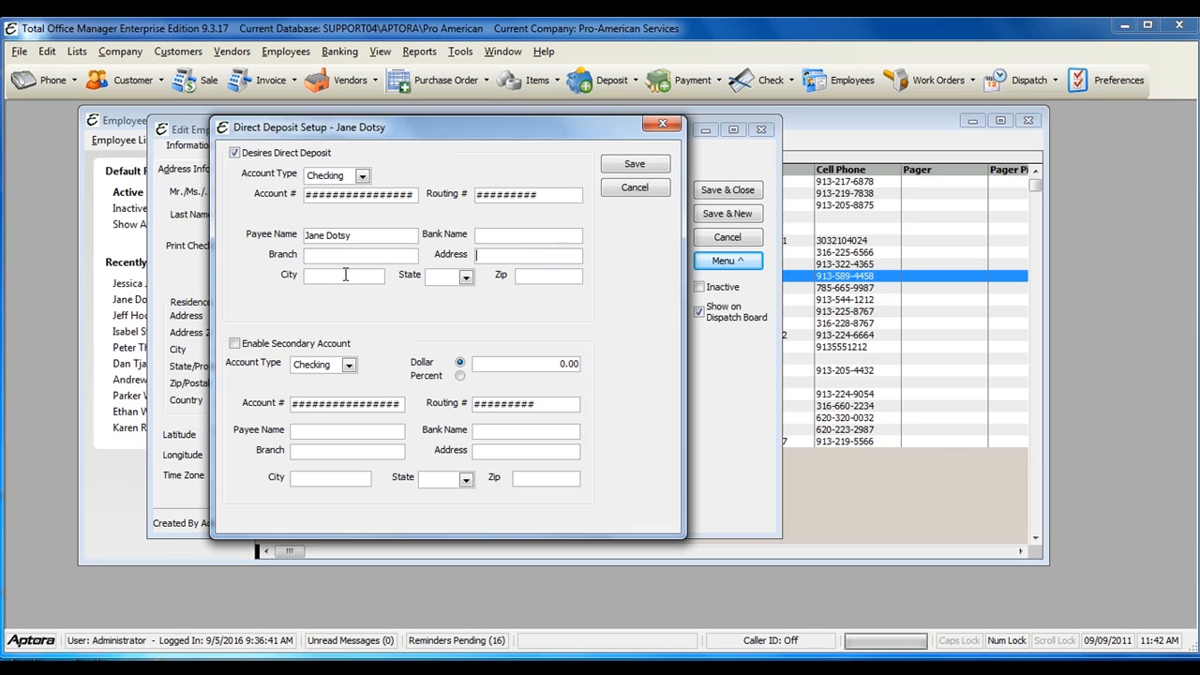
{"action": "left_click", "coordinate": [465, 276]}
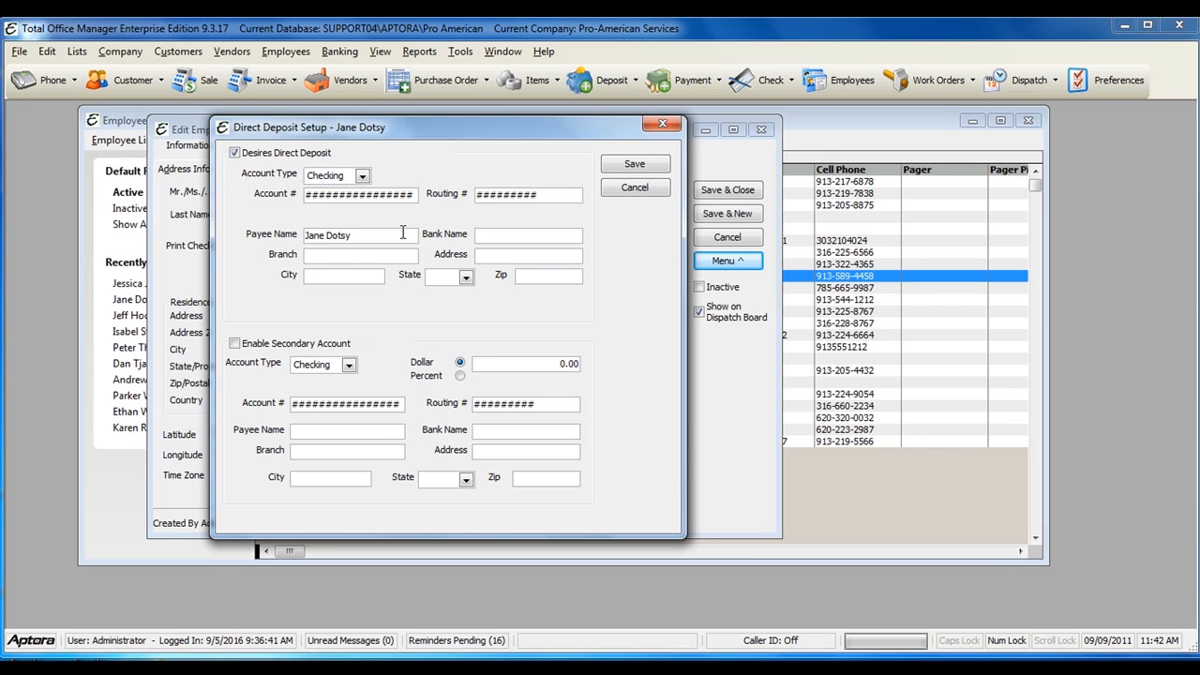
{"action": "mouse_move", "coordinate": [233, 267]}
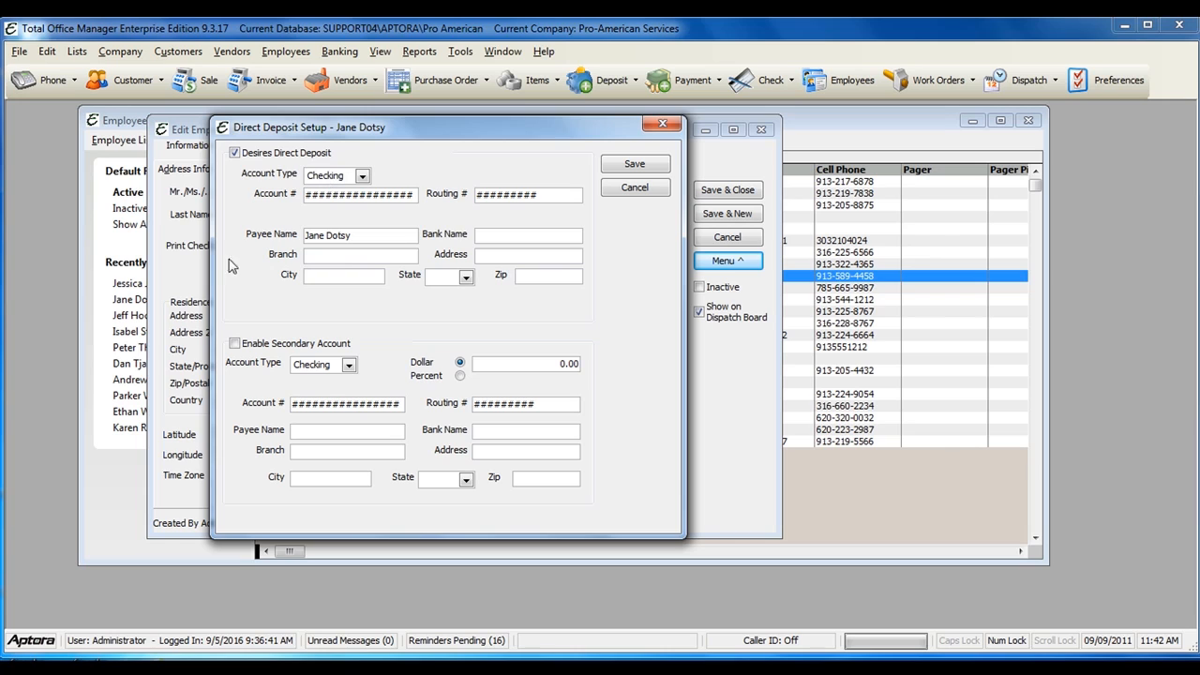
Enable a secondary account of type Savings, split by Percent
{"action": "left_click", "coordinate": [234, 343]}
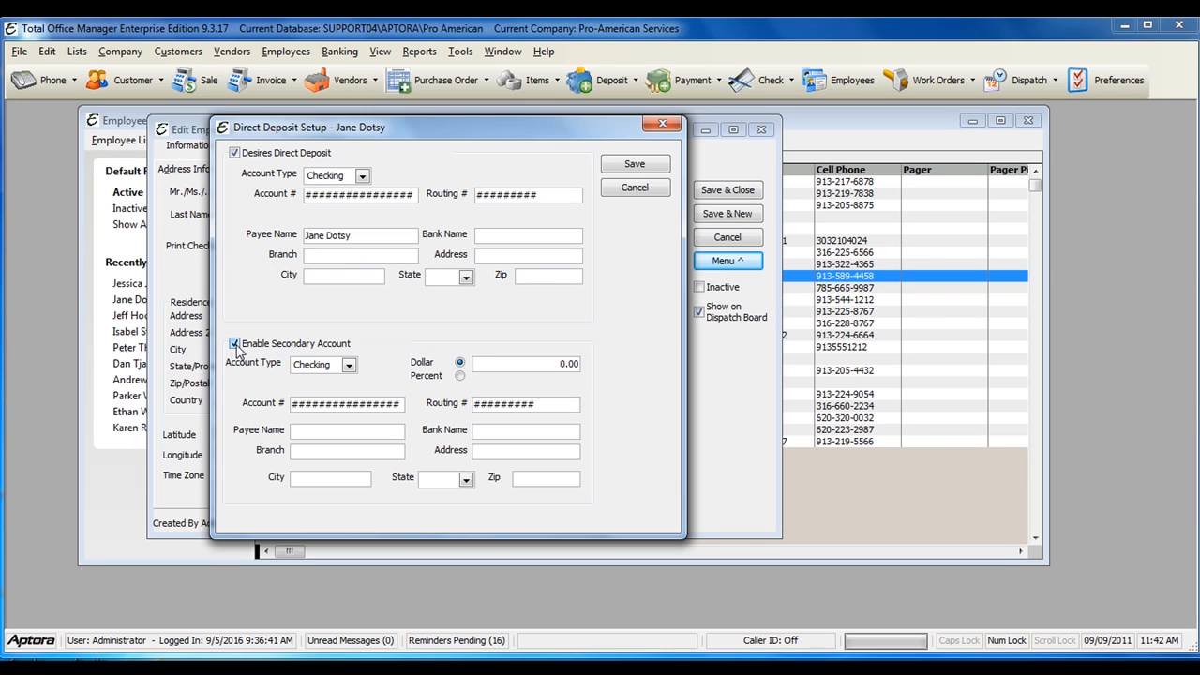
{"action": "left_click", "coordinate": [349, 364]}
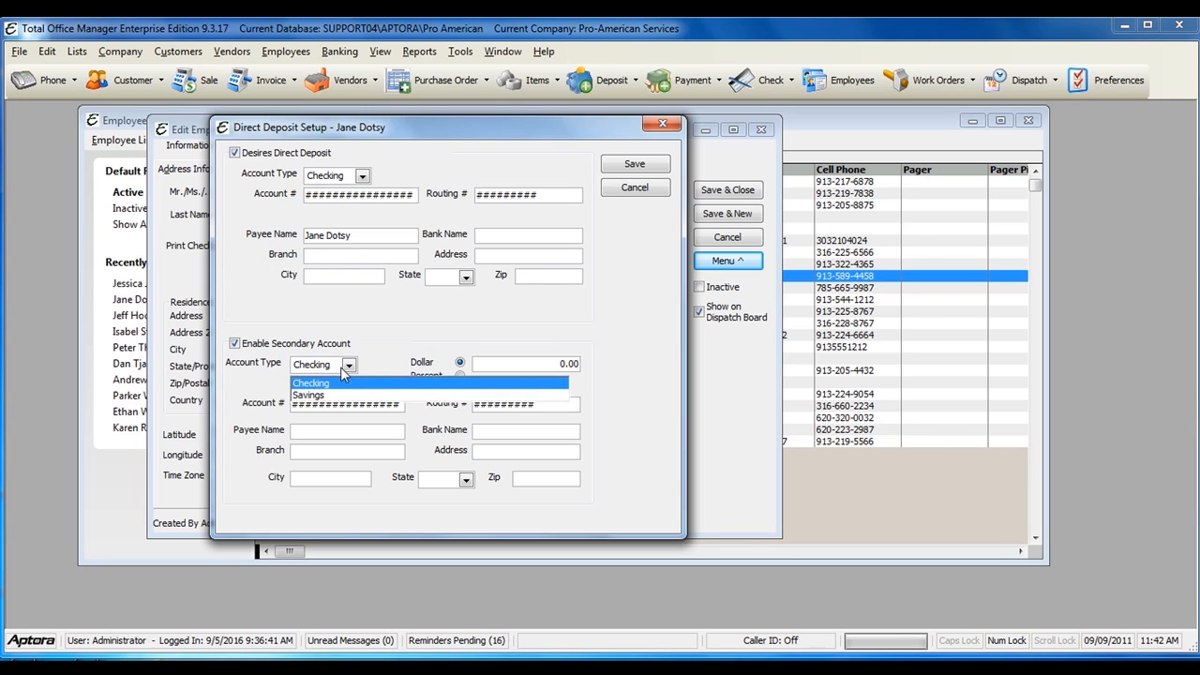
{"action": "left_click", "coordinate": [307, 394]}
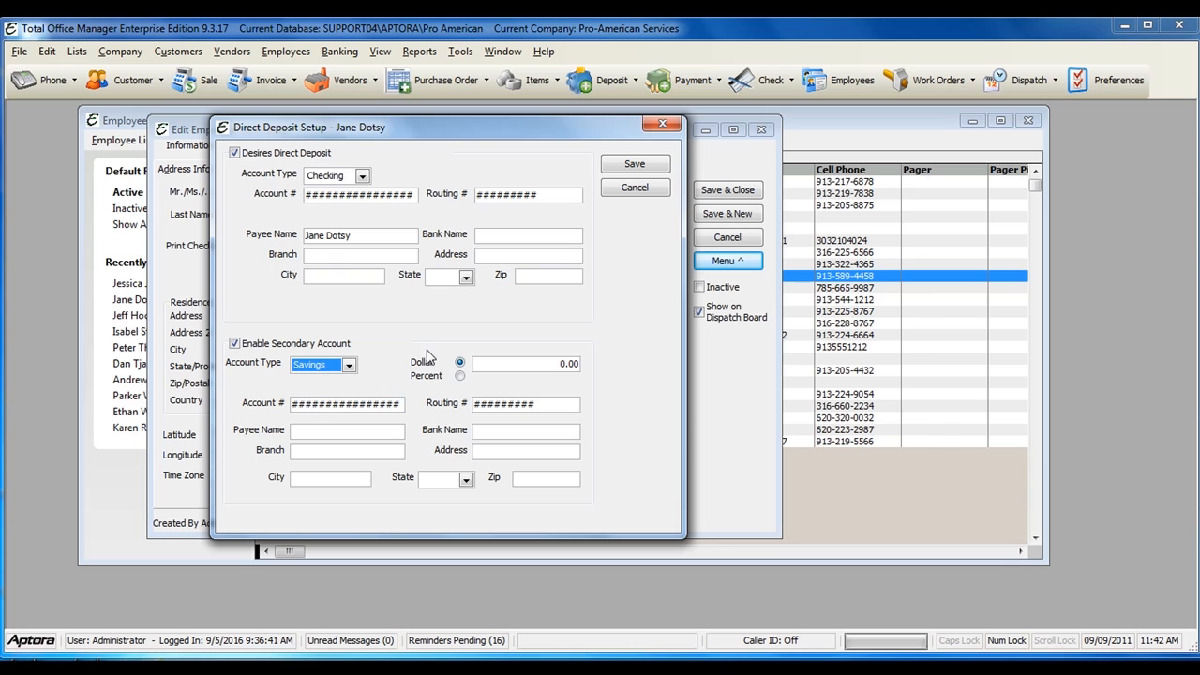
{"action": "mouse_move", "coordinate": [383, 311]}
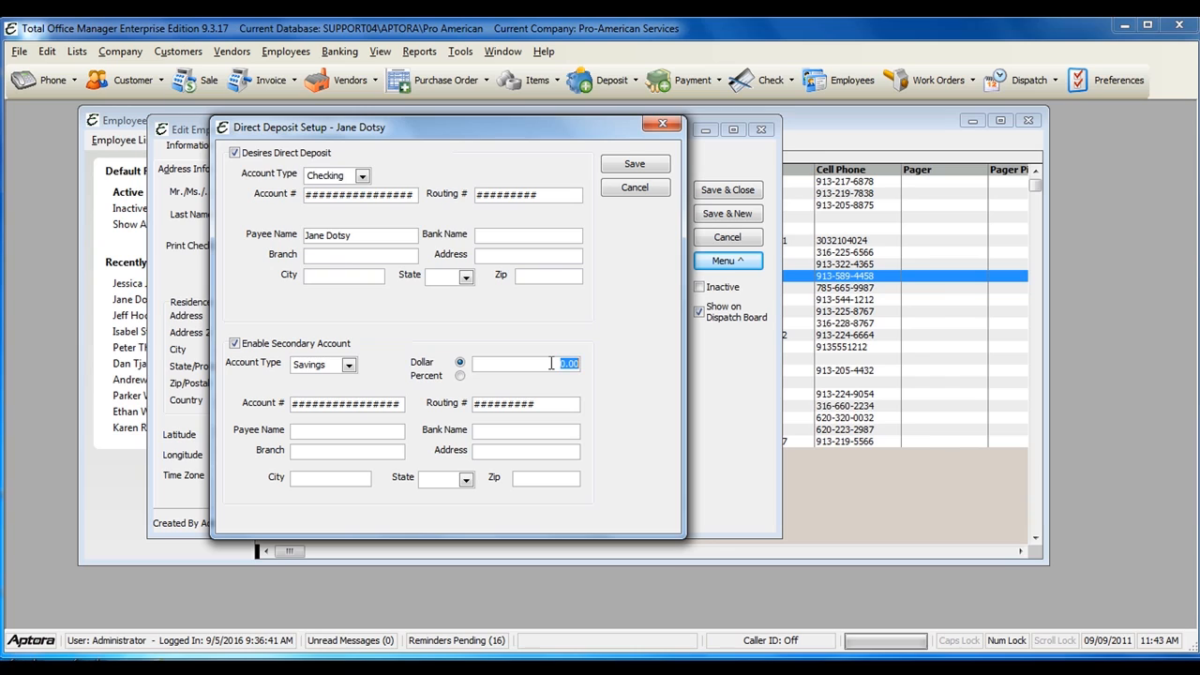
{"action": "left_click", "coordinate": [459, 375]}
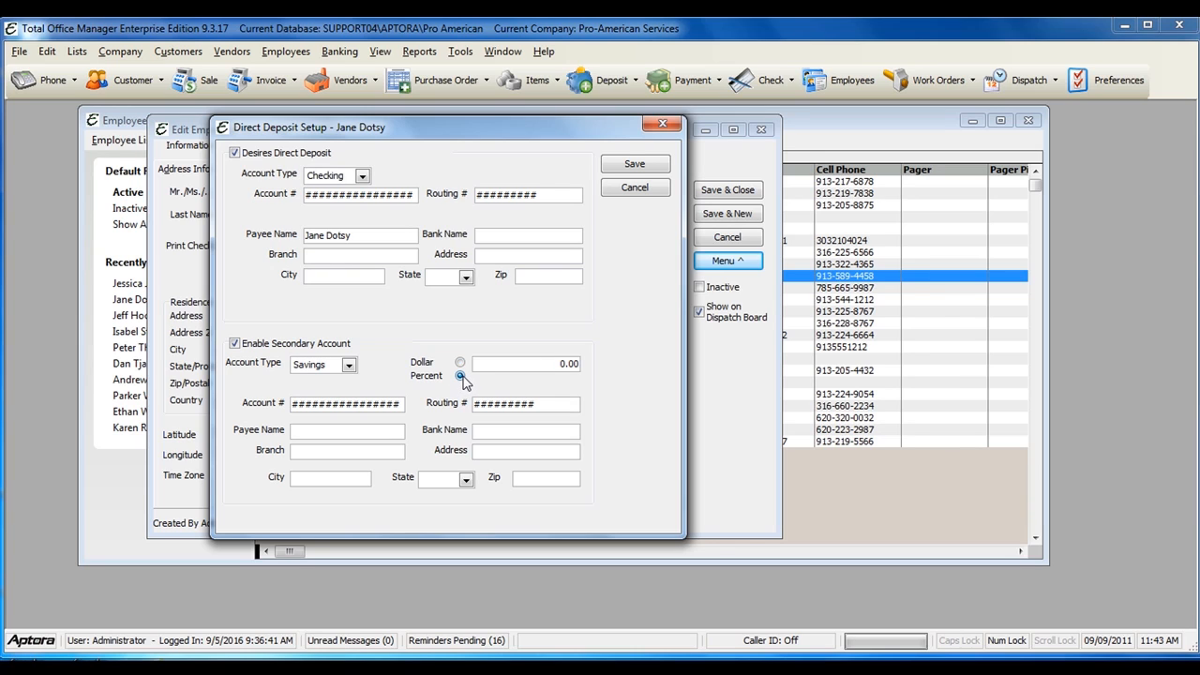